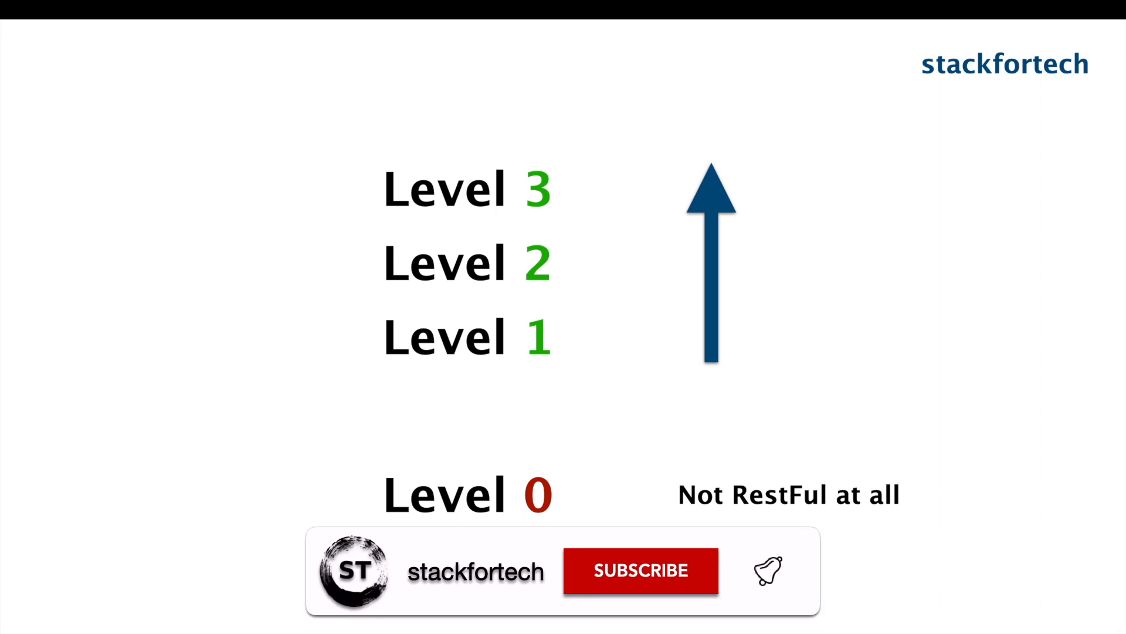
{"action": "left_click", "coordinate": [640, 570]}
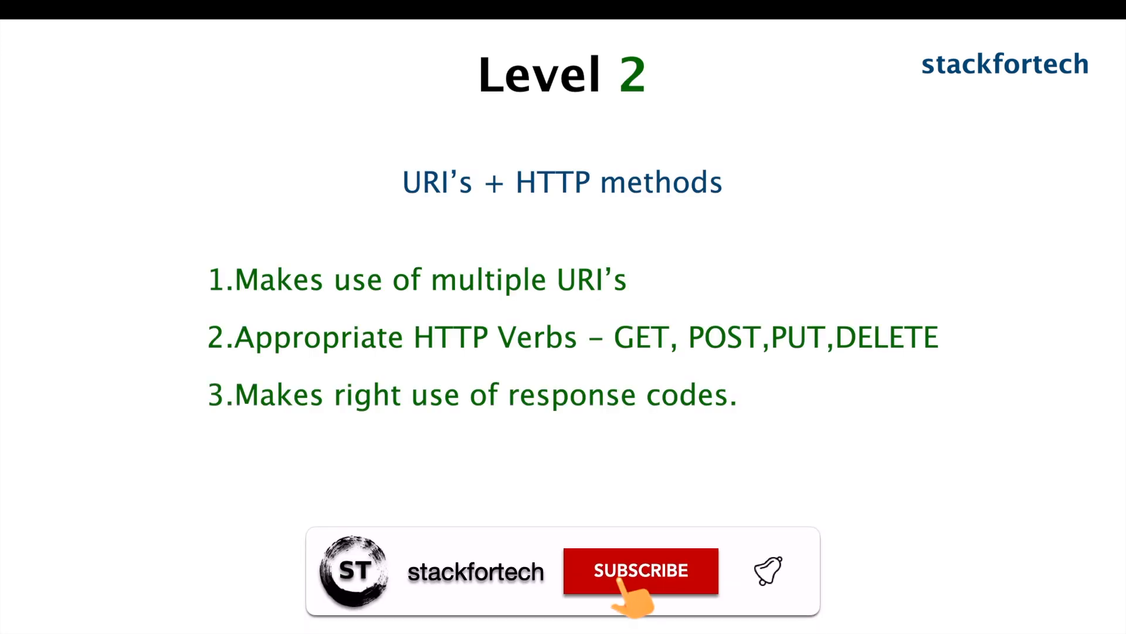
{"action": "left_click", "coordinate": [639, 570]}
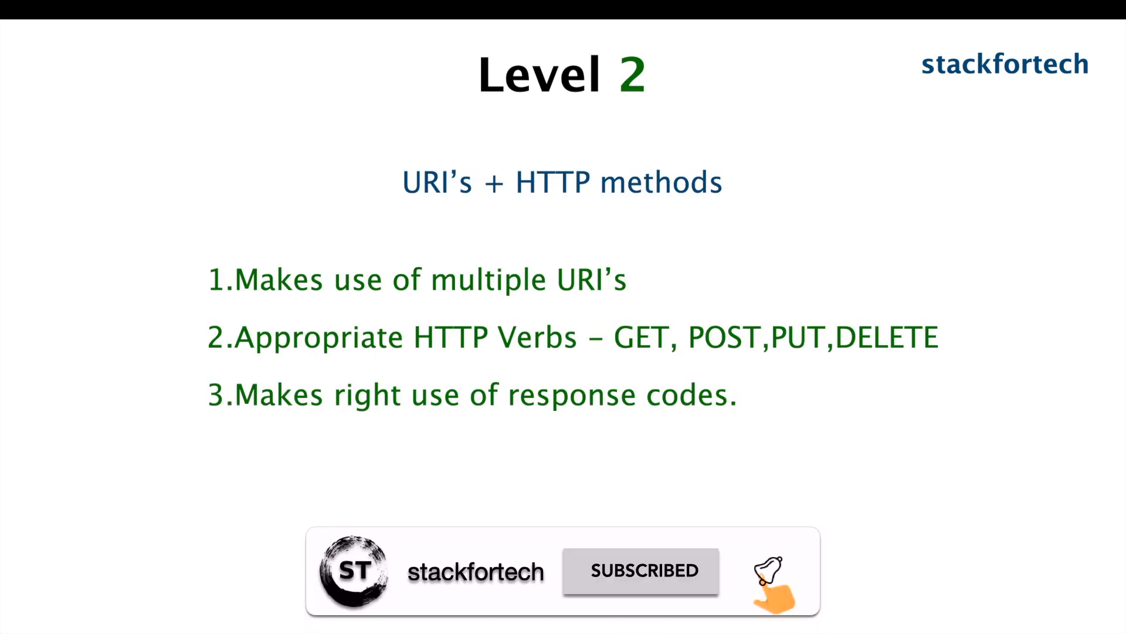